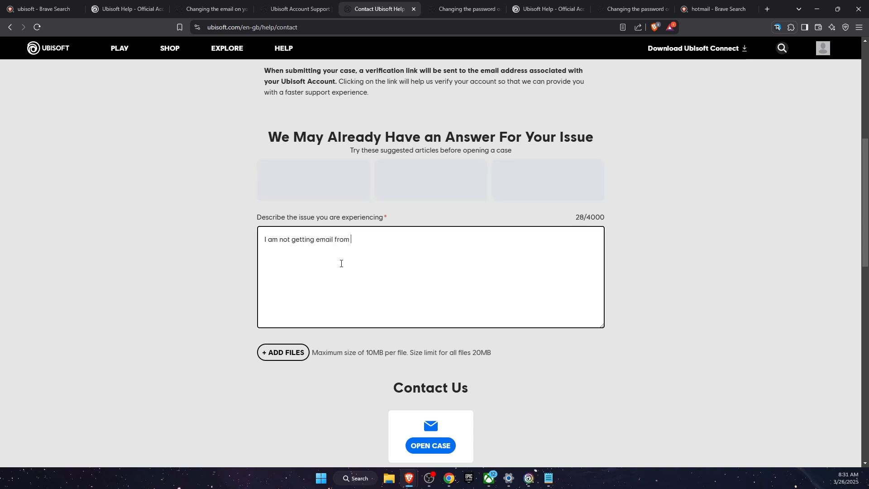
text(ubisoft)
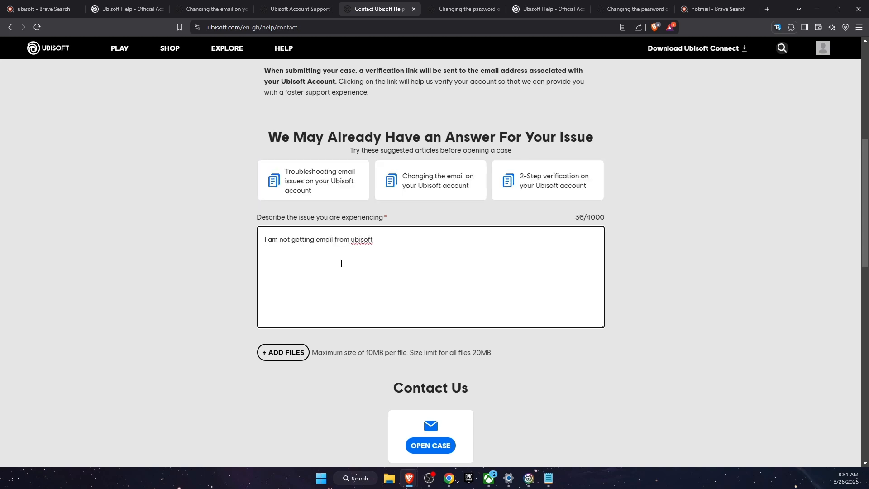